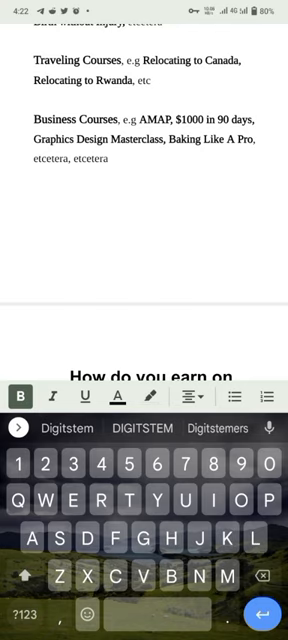
Add the third sale line "$10 × 3 = $30" under the commission examples
scroll("down", 3)
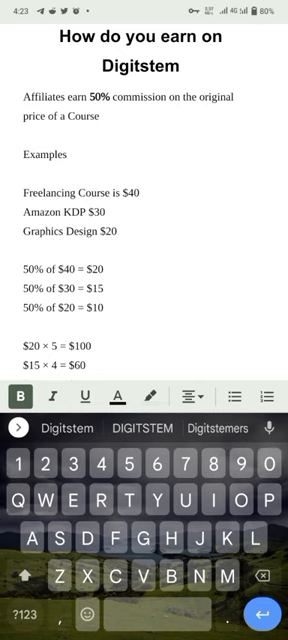
type("$10 × 3 = $30")
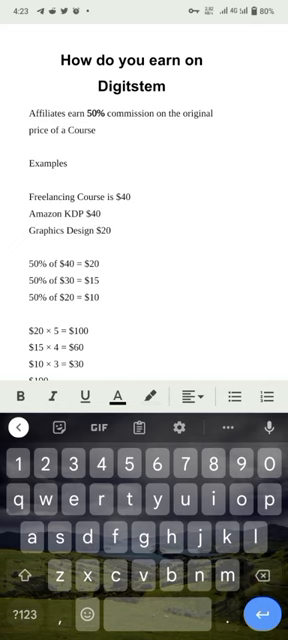
left_click(100, 224)
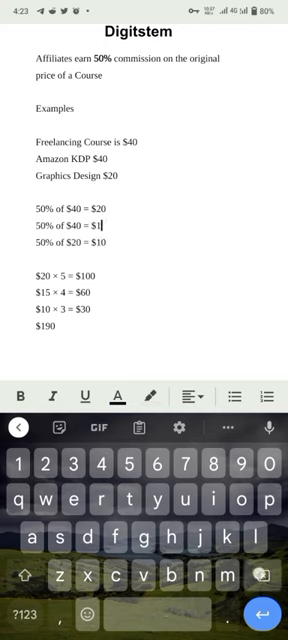
Change the Amazon KDP commission to $20 and the second sale to $20 × 5 = $100
type("20")
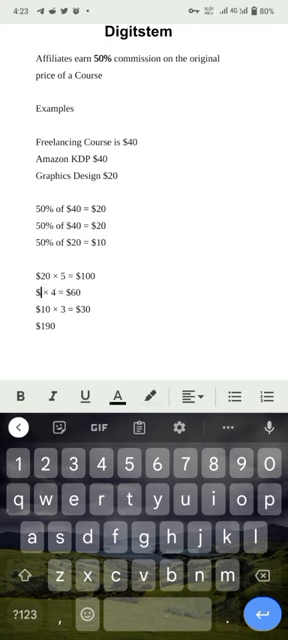
type("20")
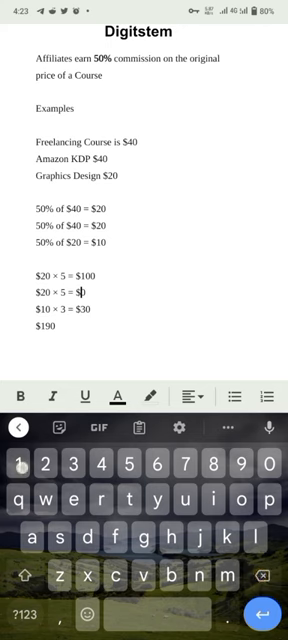
type("100")
left_click(62, 326)
type("$2")
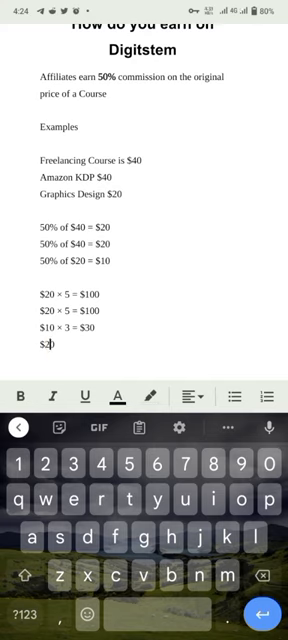
Update the earnings total to $230
type("30")
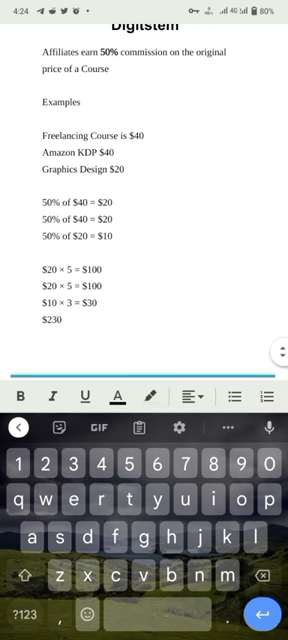
scroll("down", 3)
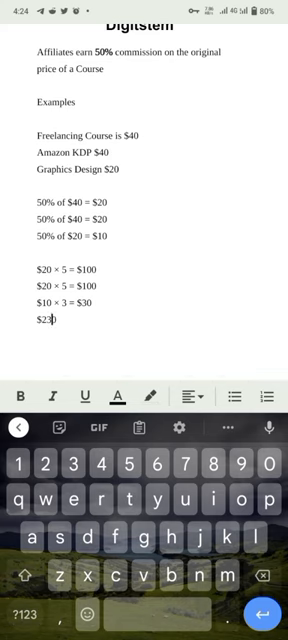
type("0")
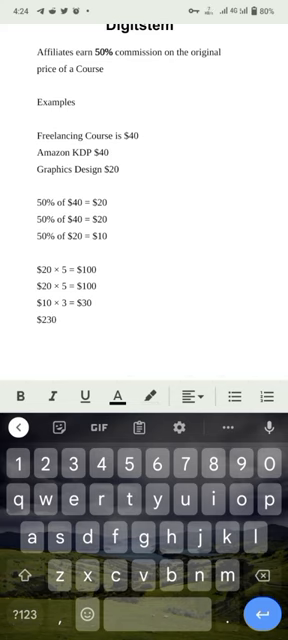
key("HOME")
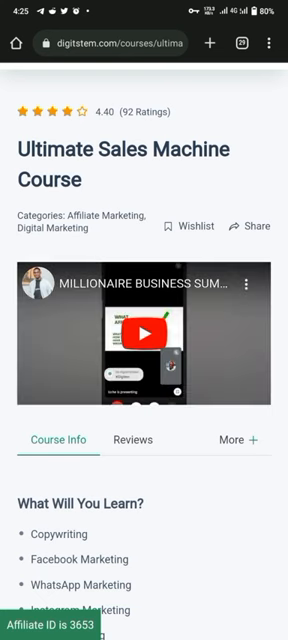
scroll("down", 3)
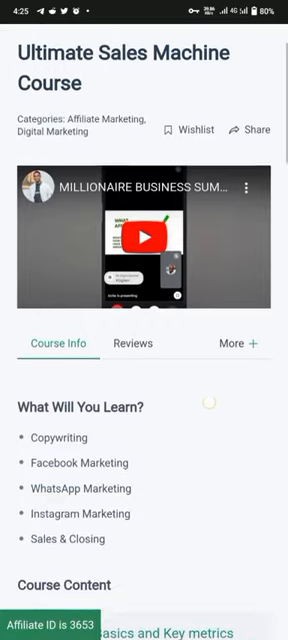
scroll("down", 3)
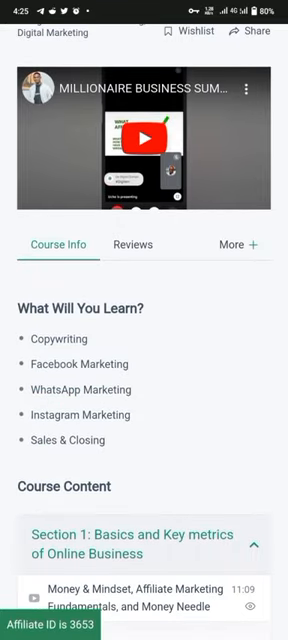
scroll("down", 3)
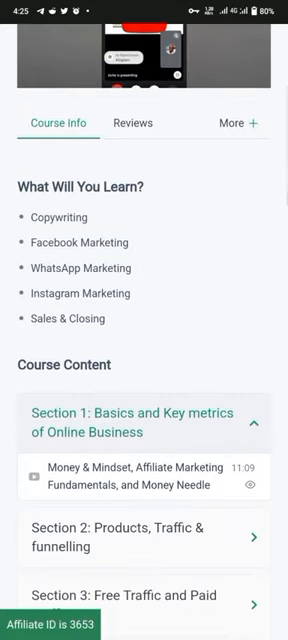
scroll("down", 3)
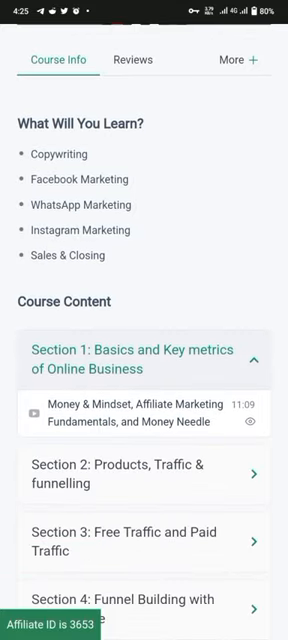
scroll("down", 3)
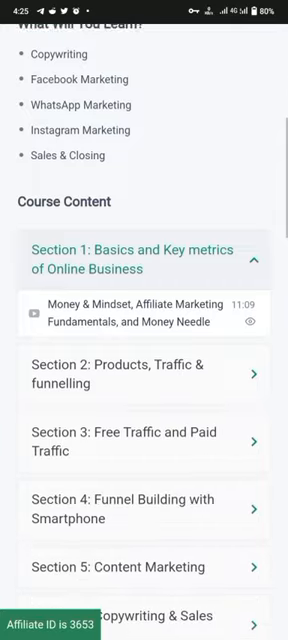
scroll("down", 3)
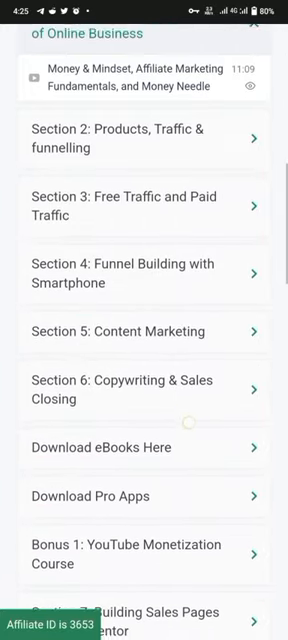
scroll("down", 3)
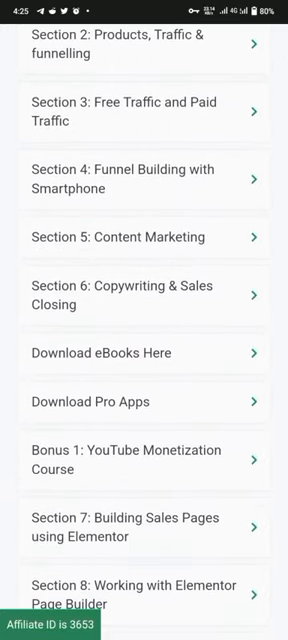
scroll("down", 3)
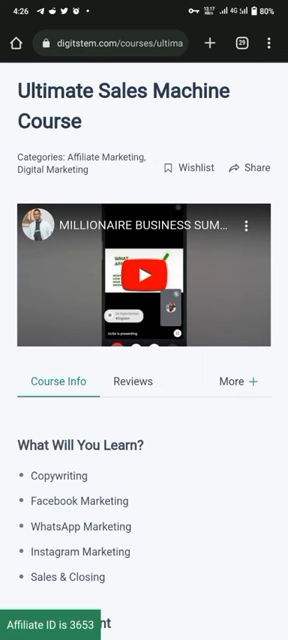
key("HOME")
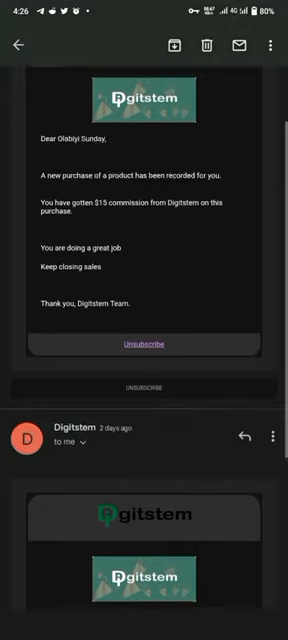
Read through a Digitstem commission email and return to the inbox list
scroll("down", 3)
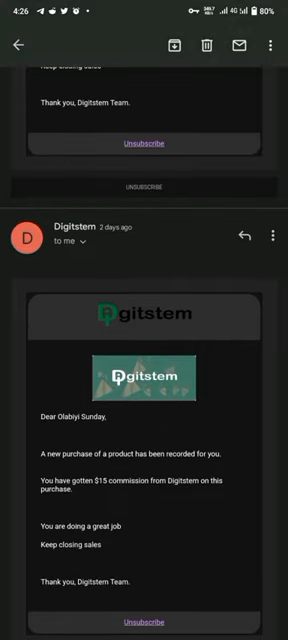
scroll("down", 3)
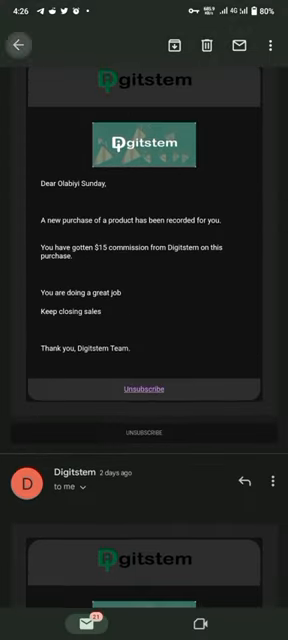
left_click(22, 44)
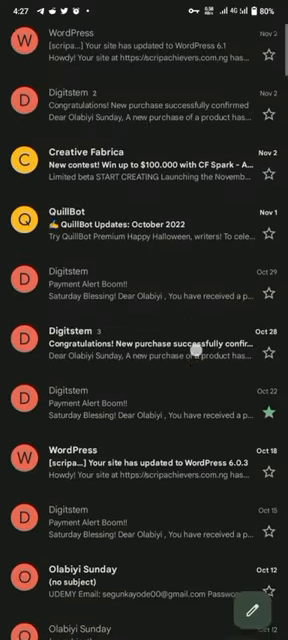
scroll("down", 3)
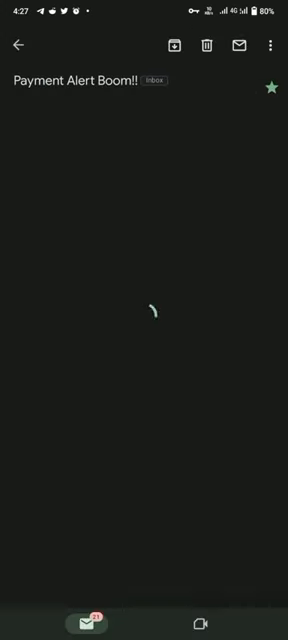
Read the "Payment Alert Boom!!" payout email and back out of Gmail
left_click(18, 44)
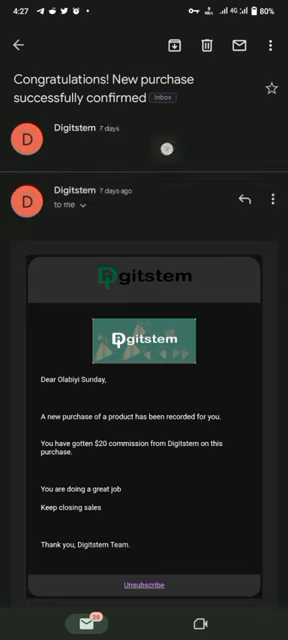
scroll("down", 3)
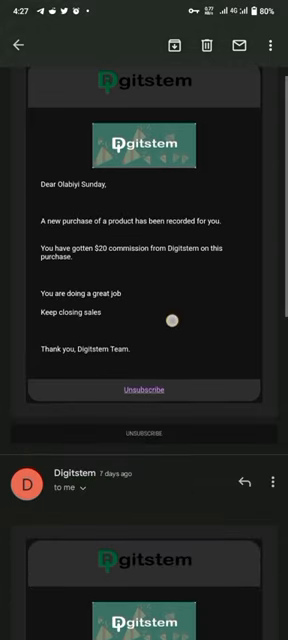
scroll("down", 3)
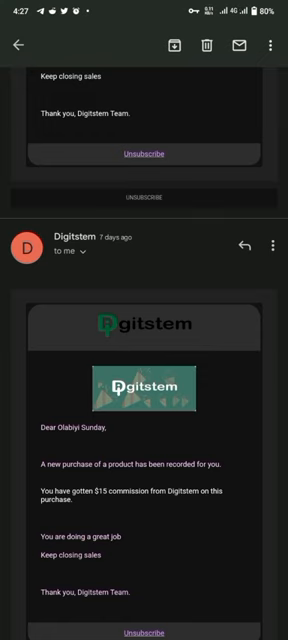
left_click(24, 44)
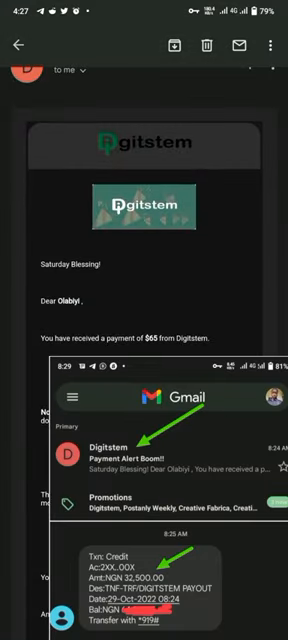
left_click(24, 44)
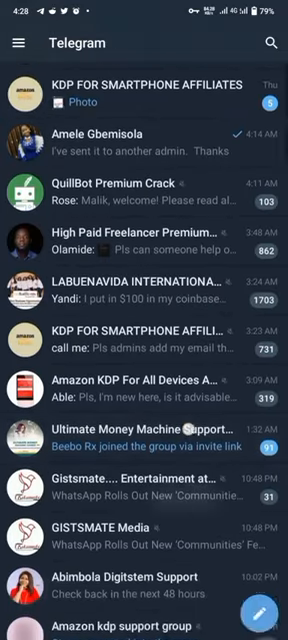
Browse the Telegram affiliate community groups and payout image, then go to the home screen
scroll("down", 3)
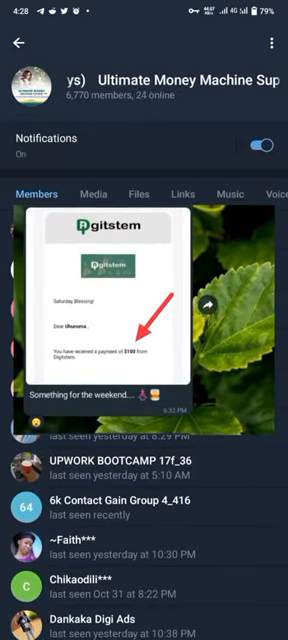
key("HOME")
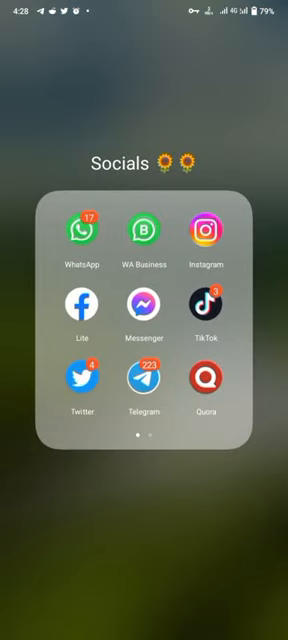
View the Digitstem Legends group info with its 509 participants, then return to chats
left_click(80, 228)
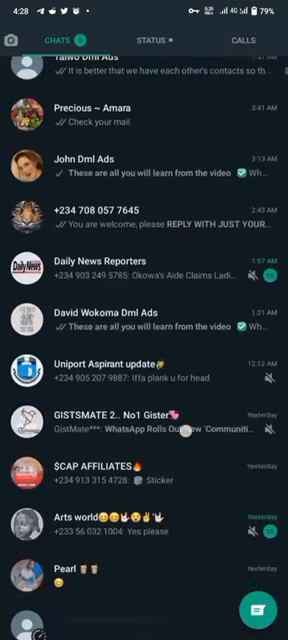
scroll("down", 3)
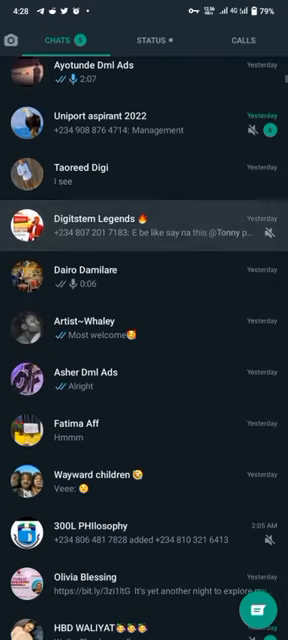
left_click(144, 212)
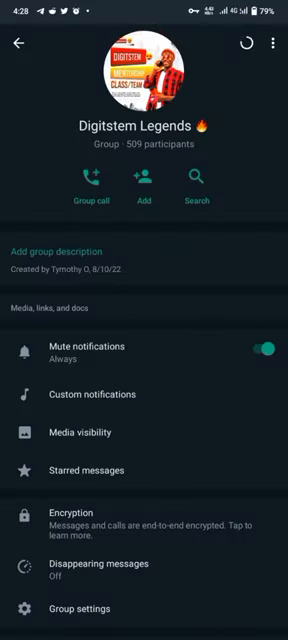
scroll("down", 3)
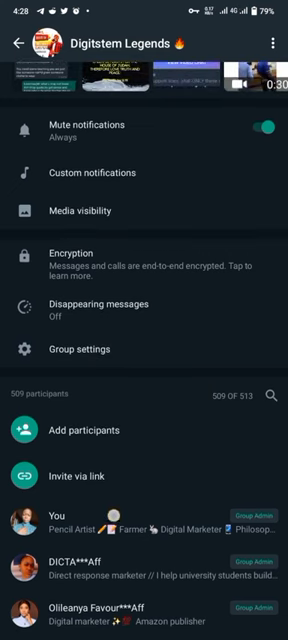
scroll("down", 3)
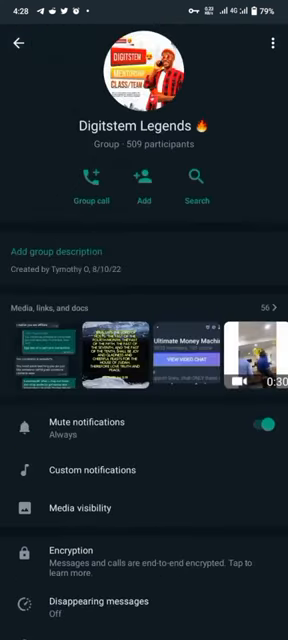
left_click(24, 42)
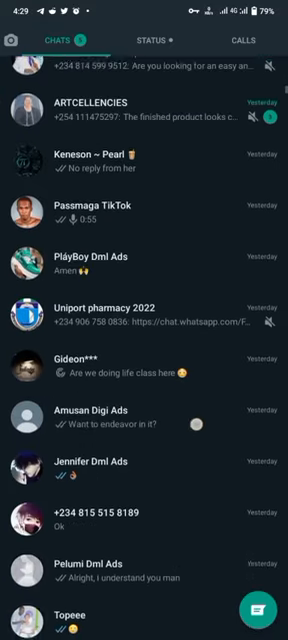
Check the Digitstem mentorship group info and return to the chat list
scroll("down", 3)
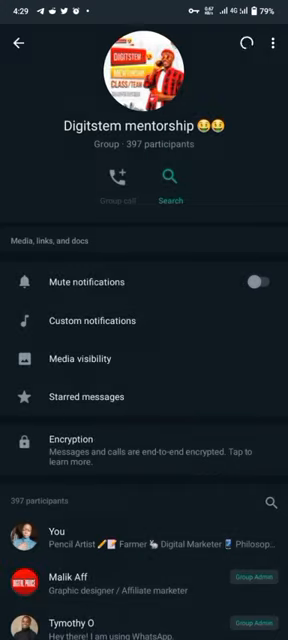
left_click(24, 42)
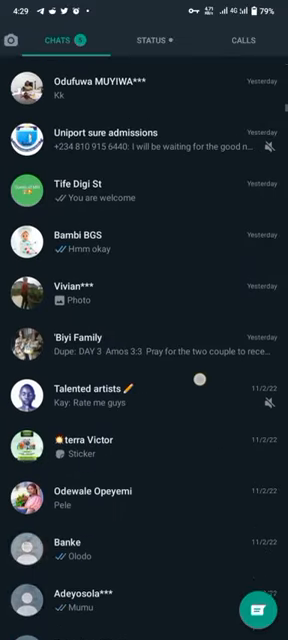
scroll("down", 3)
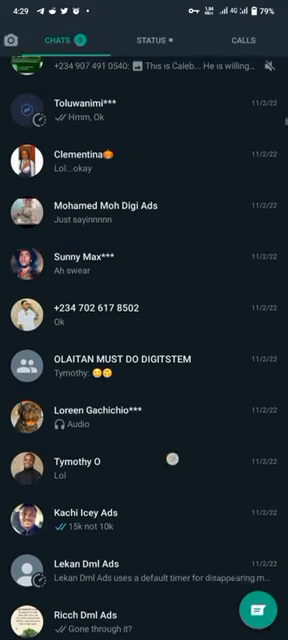
scroll("down", 3)
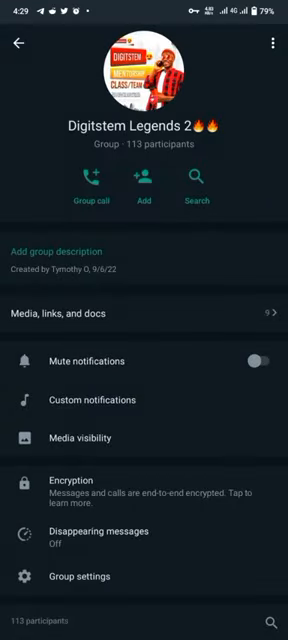
Look at the Digitstem Legends 2 group conversation and go back to chats
left_click(24, 44)
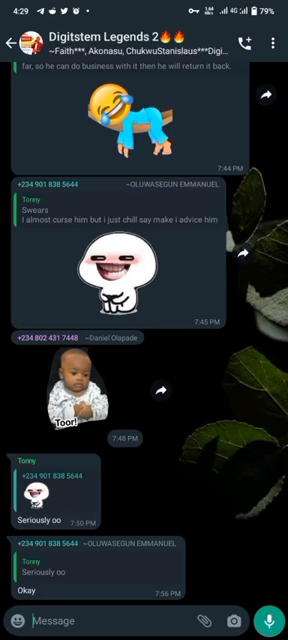
left_click(20, 40)
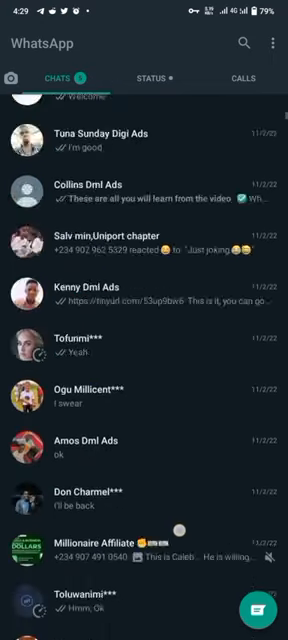
scroll("down", 3)
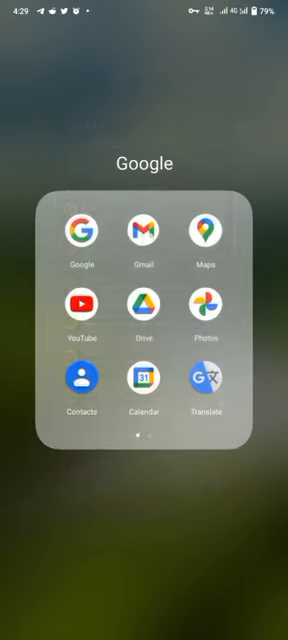
Scroll the Gmail inbox through Digitstem purchase and payment emails back to late August
left_click(144, 232)
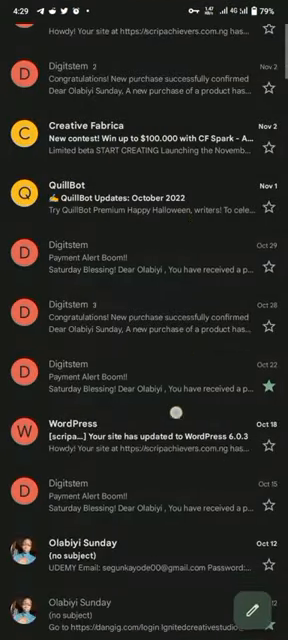
scroll("down", 3)
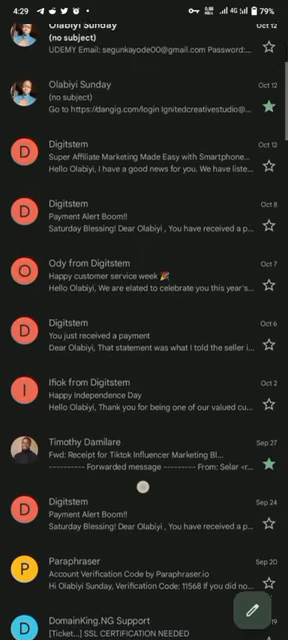
scroll("down", 3)
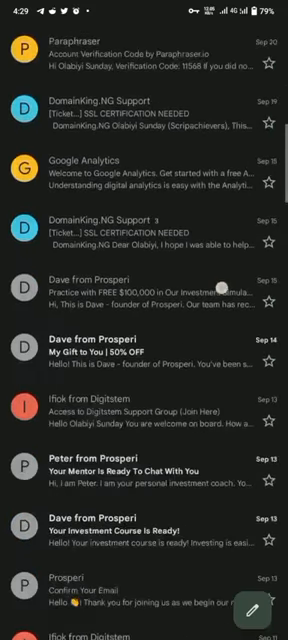
scroll("down", 3)
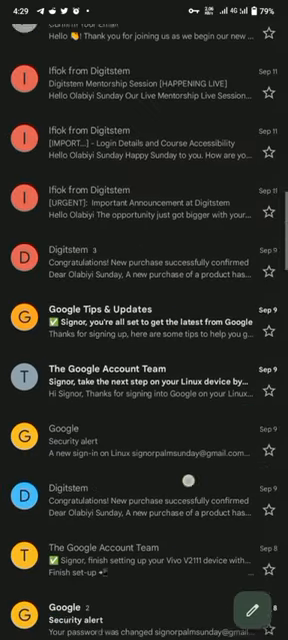
scroll("down", 3)
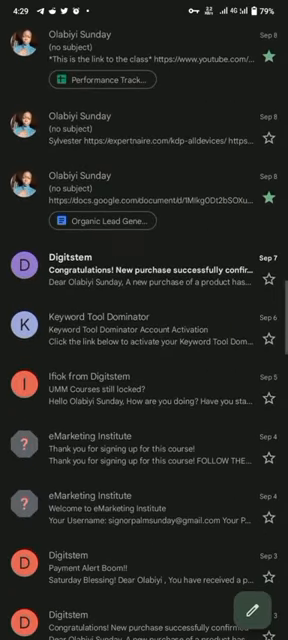
scroll("down", 3)
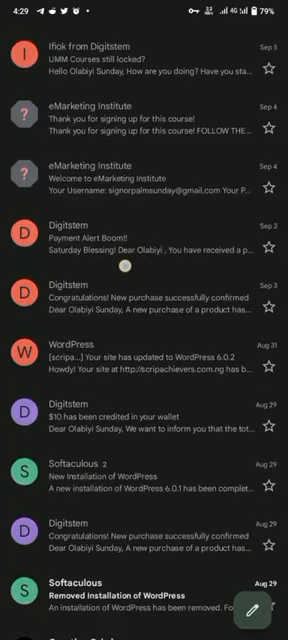